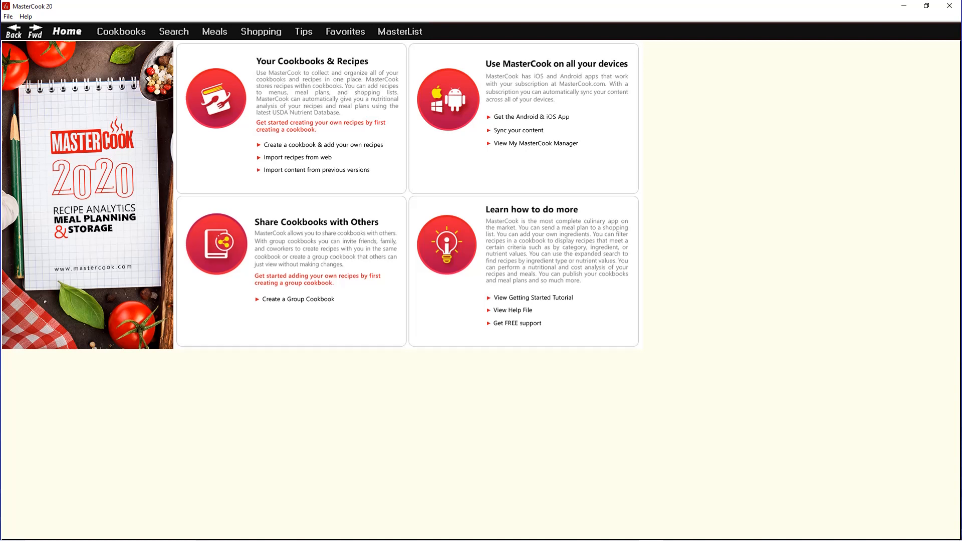
{"action": "mouse_move", "coordinate": [119, 33]}
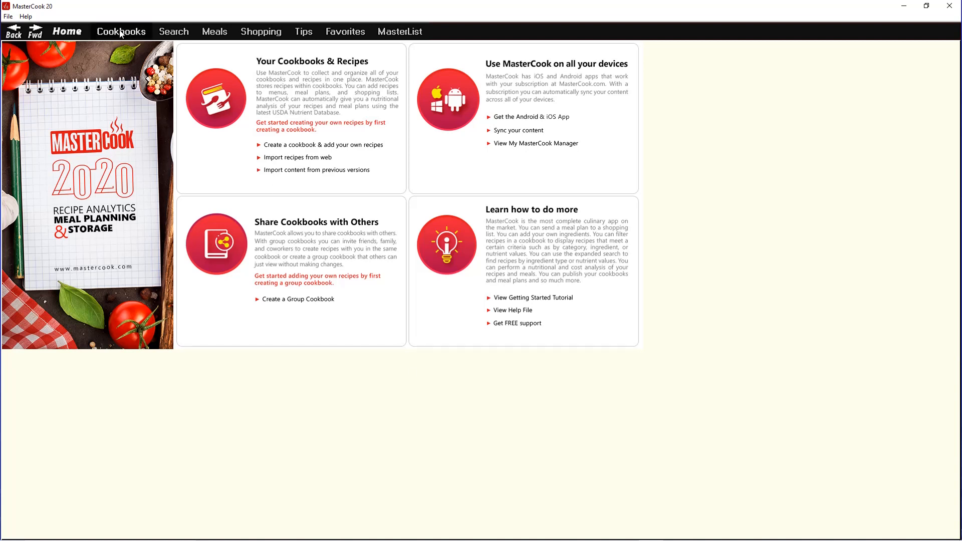
Show the cookbooks collection listing Banquet Book and My Cookbook.
{"action": "left_click", "coordinate": [122, 31]}
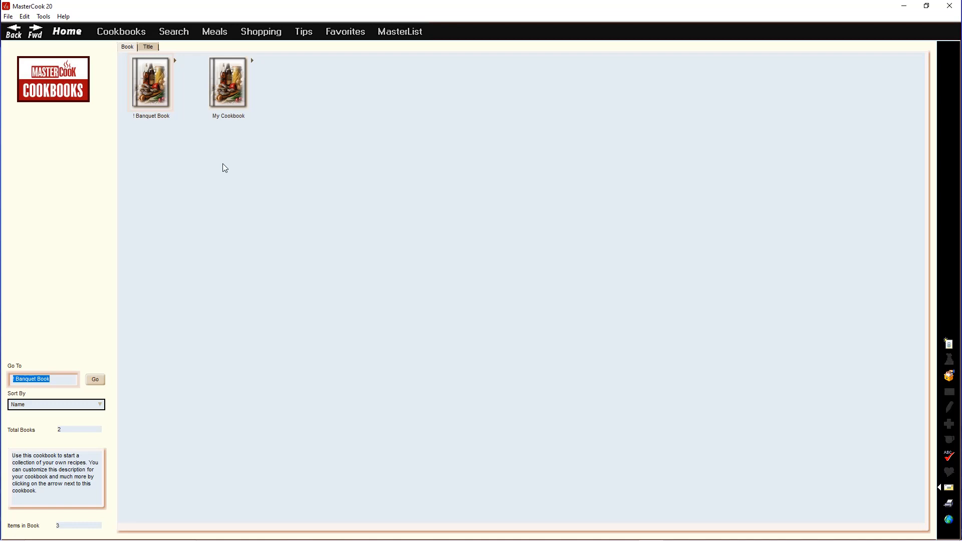
{"action": "mouse_move", "coordinate": [154, 82]}
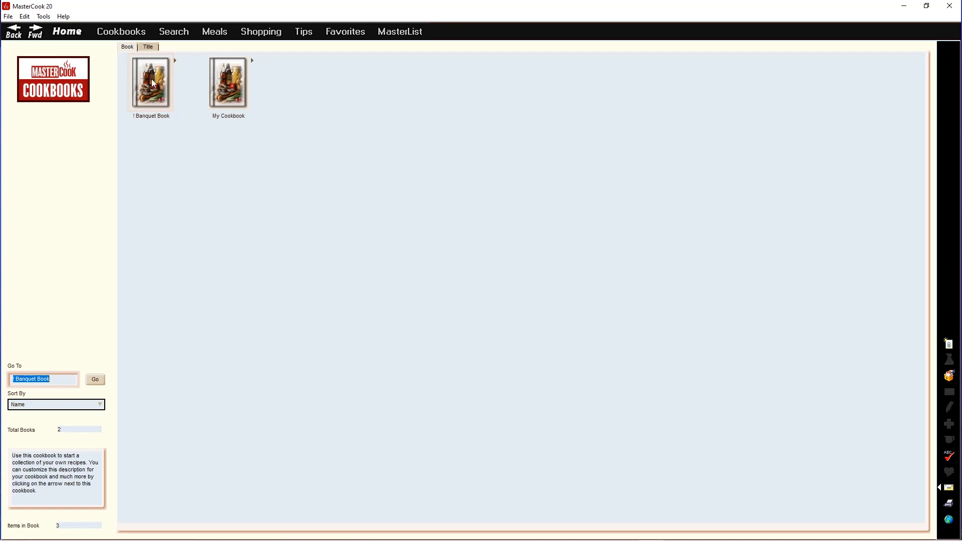
Open Banquet Book to list its three recipes, including Dill Garlic Bread.
{"action": "double_click", "coordinate": [153, 84]}
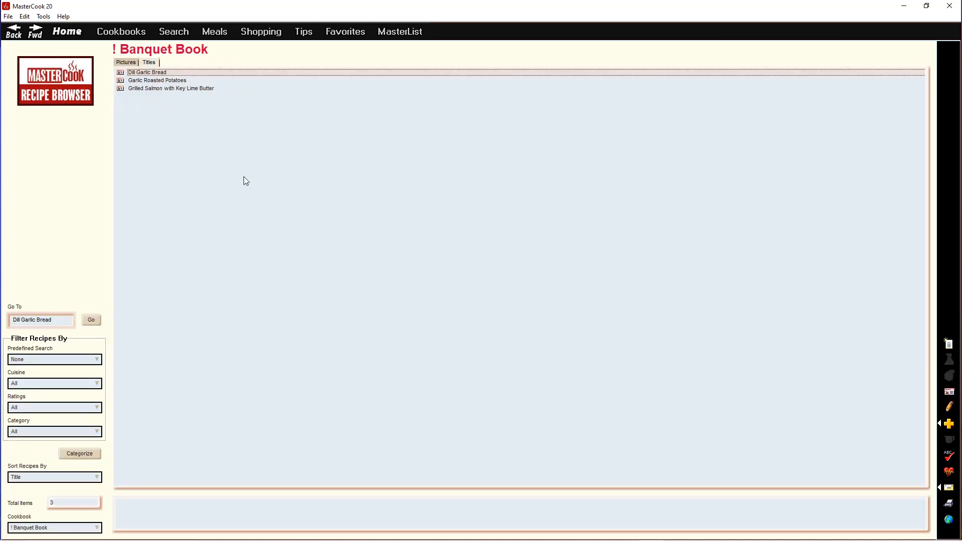
{"action": "mouse_move", "coordinate": [272, 194]}
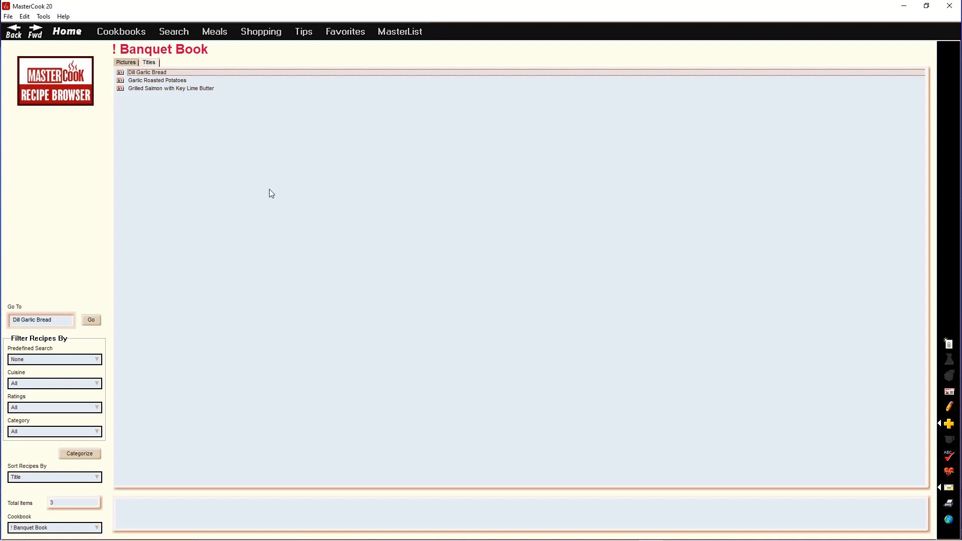
{"action": "mouse_move", "coordinate": [840, 399]}
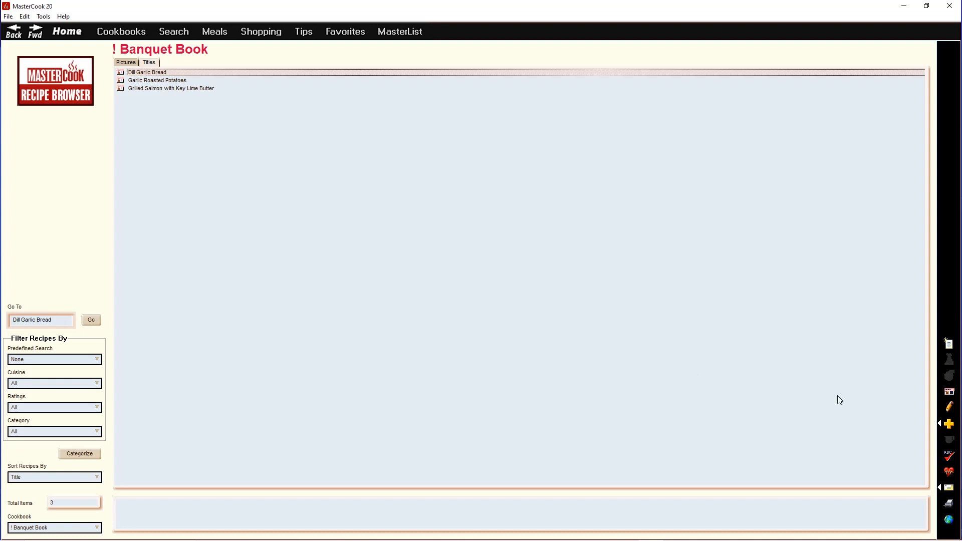
{"action": "mouse_move", "coordinate": [950, 393]}
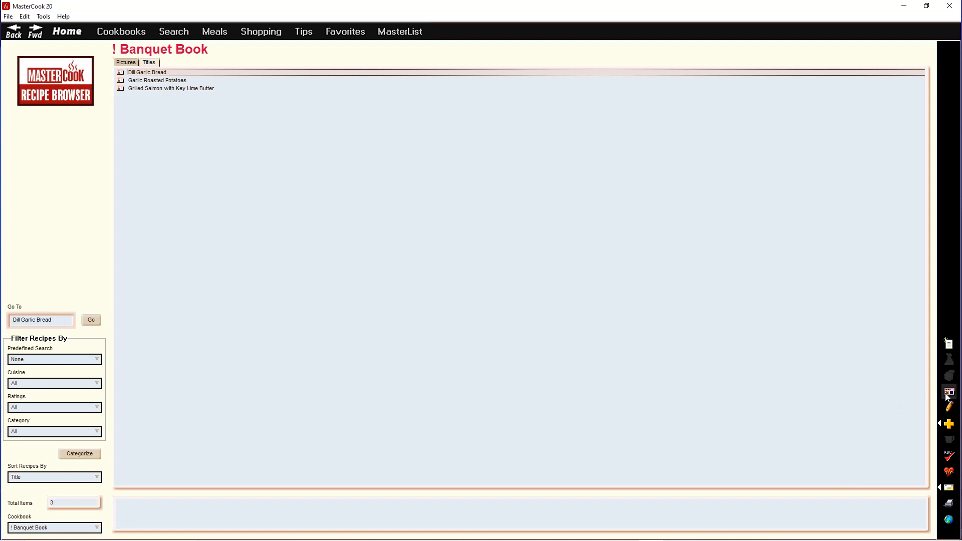
{"action": "mouse_move", "coordinate": [950, 390]}
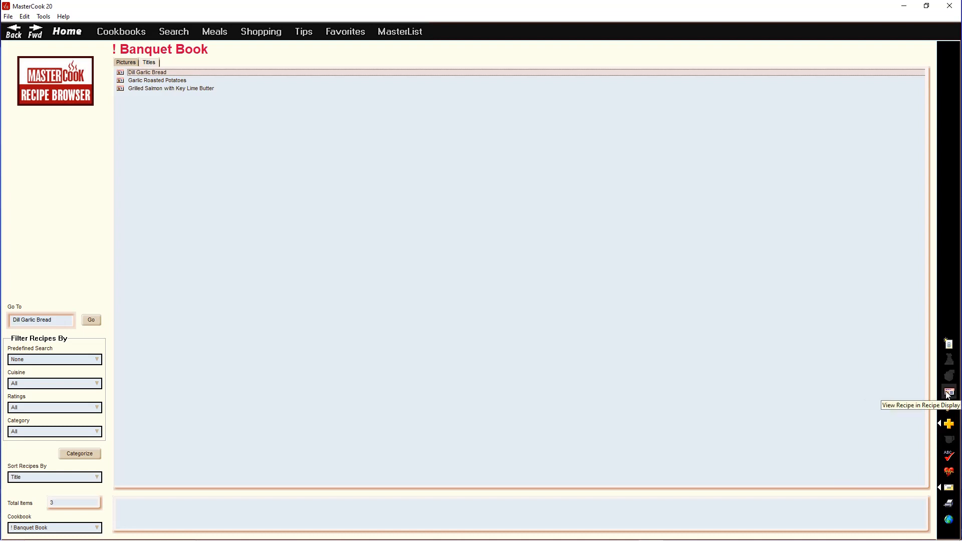
Display the Dill Garlic Bread recipe with its seven ingredients and directions.
{"action": "left_click", "coordinate": [949, 390]}
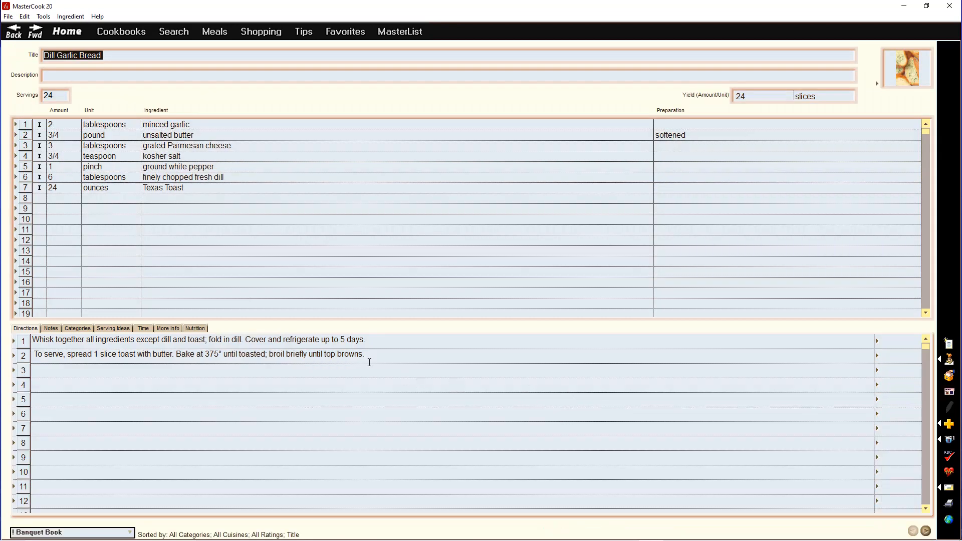
{"action": "mouse_move", "coordinate": [499, 354]}
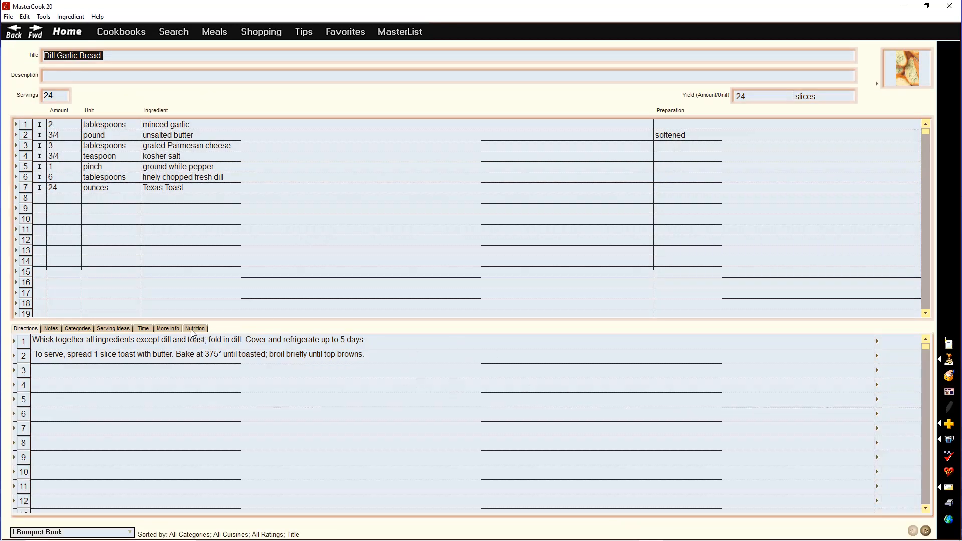
Show the nutrition summary: 105 calories, fresh dill and Texas Toast unknown.
{"action": "left_click", "coordinate": [195, 327]}
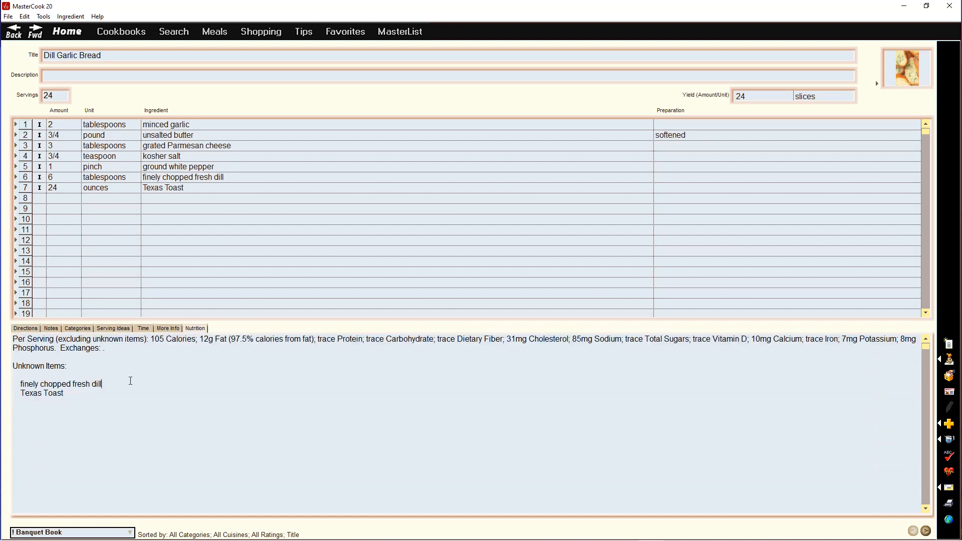
{"action": "mouse_move", "coordinate": [251, 387]}
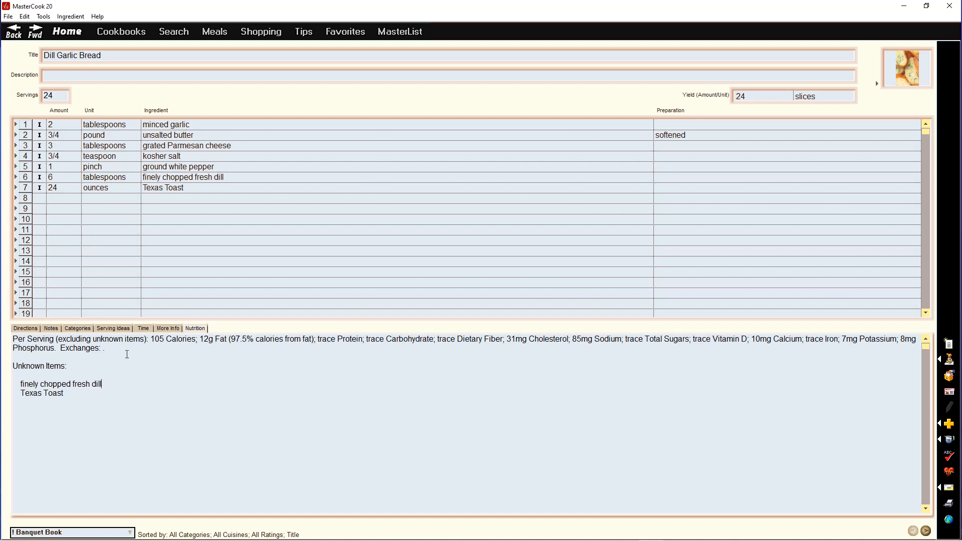
{"action": "mouse_move", "coordinate": [161, 367]}
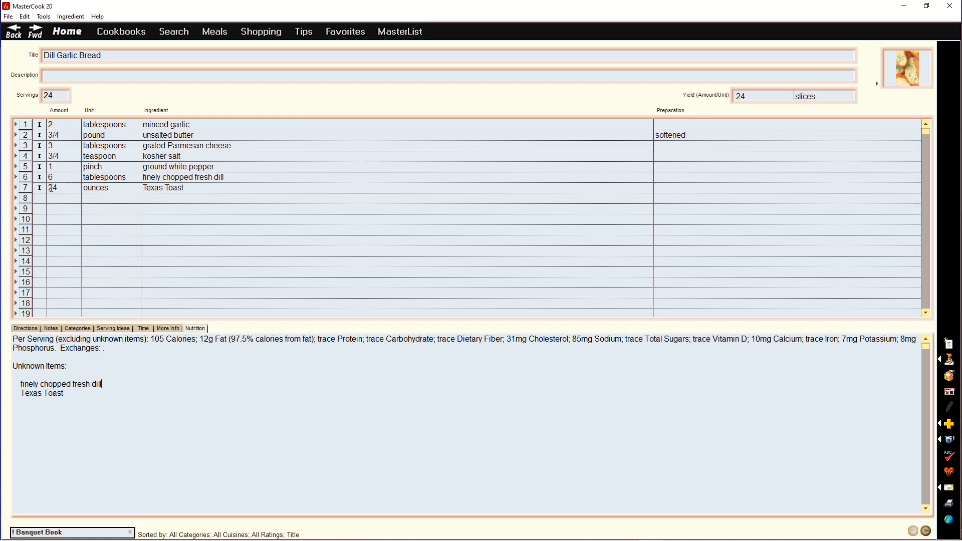
Link fresh dill nutritionally, searching 'frankfurter', leaving only Texas Toast unknown.
{"action": "left_click", "coordinate": [25, 178]}
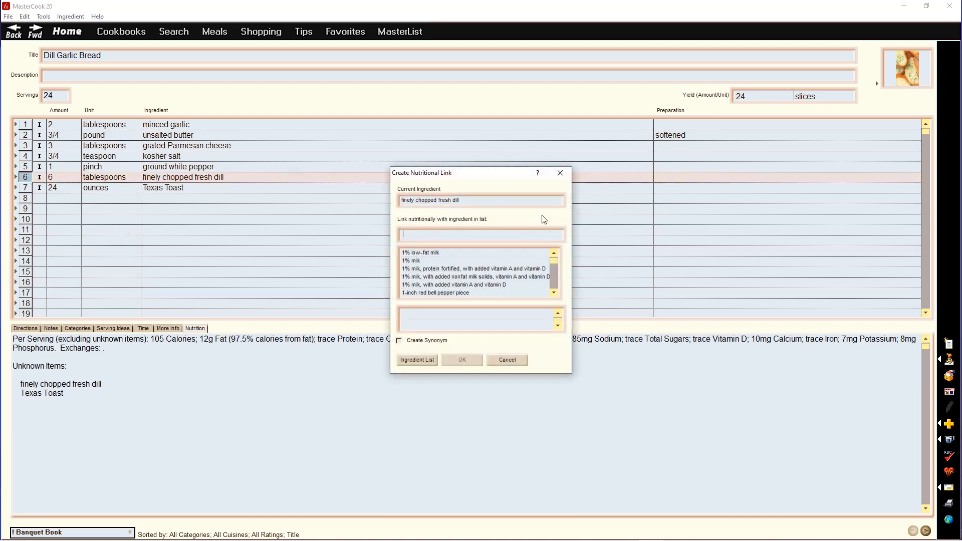
{"action": "type", "text": "frankfurter"}
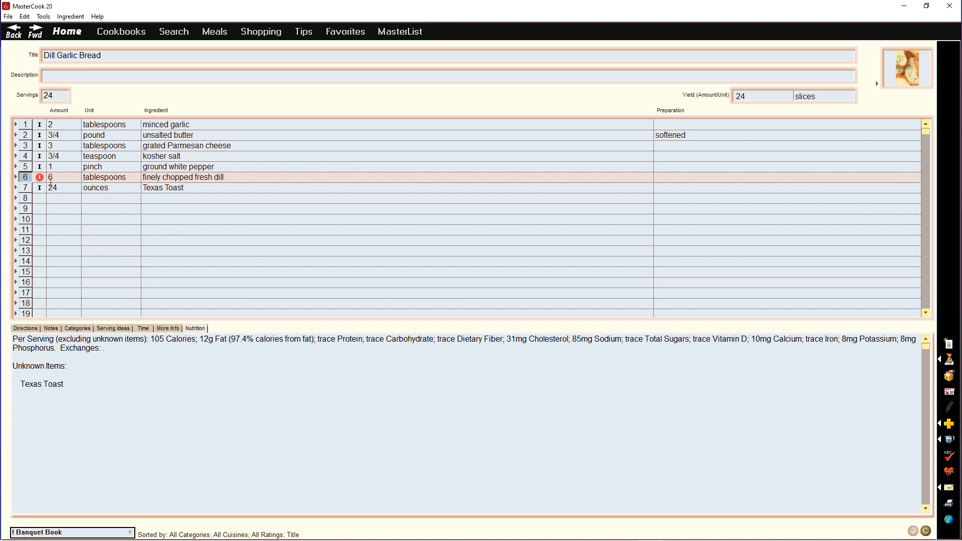
{"action": "mouse_move", "coordinate": [40, 179]}
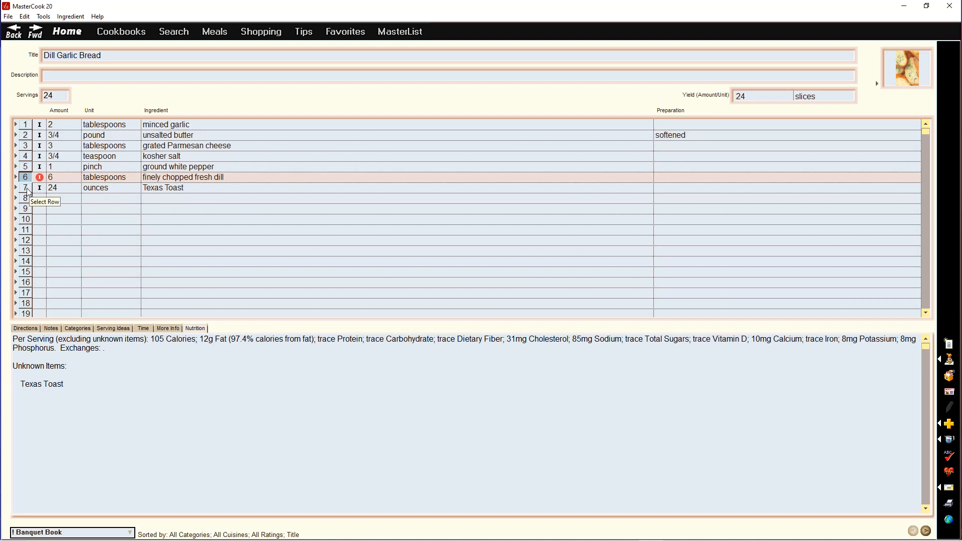
Link Texas Toast to white bread so no unknown items remain, 173 calories per serving.
{"action": "left_click", "coordinate": [24, 187]}
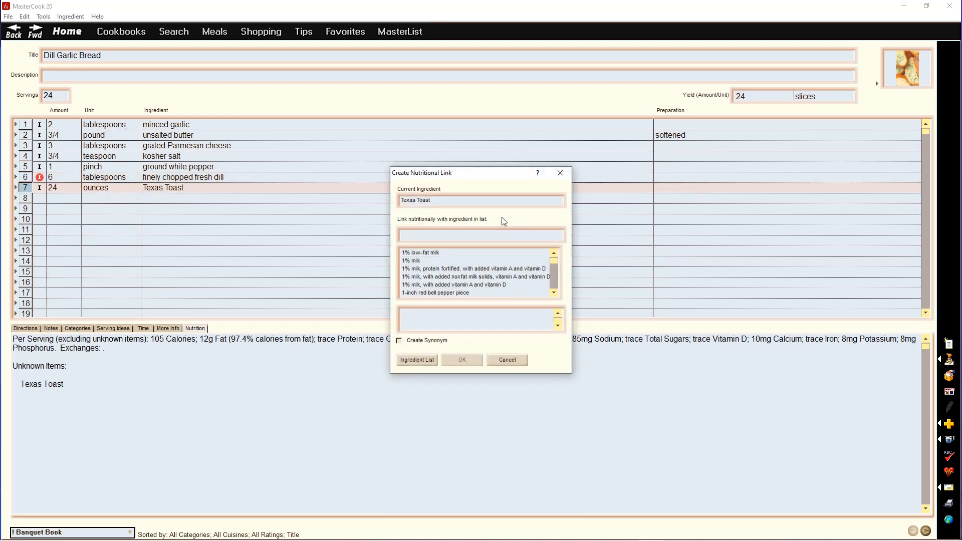
{"action": "type", "text": "white bread"}
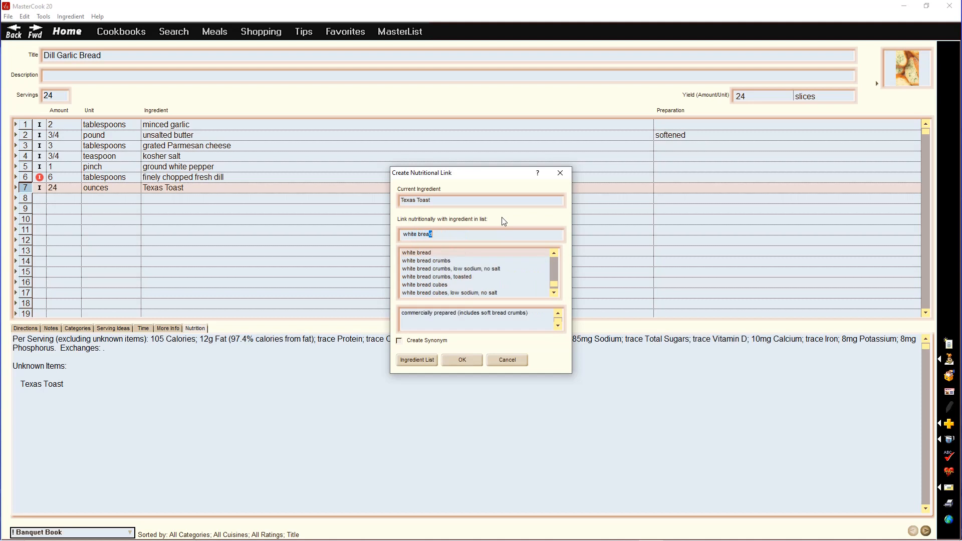
{"action": "left_click", "coordinate": [462, 360]}
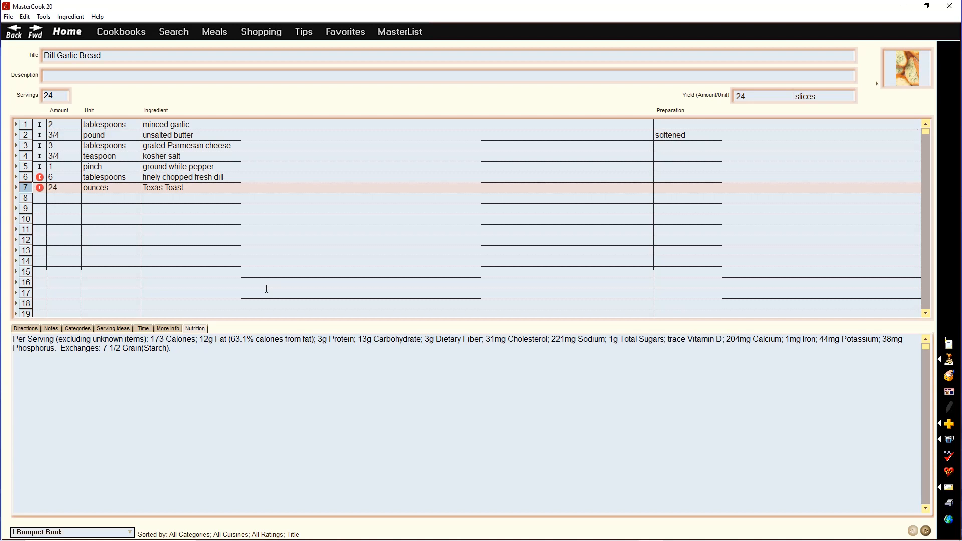
{"action": "mouse_move", "coordinate": [185, 363]}
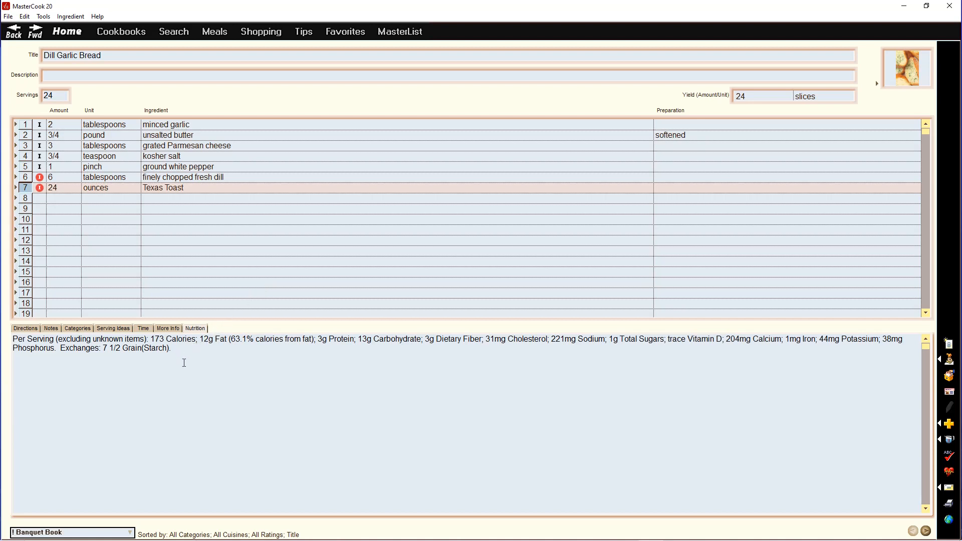
{"action": "mouse_move", "coordinate": [280, 372]}
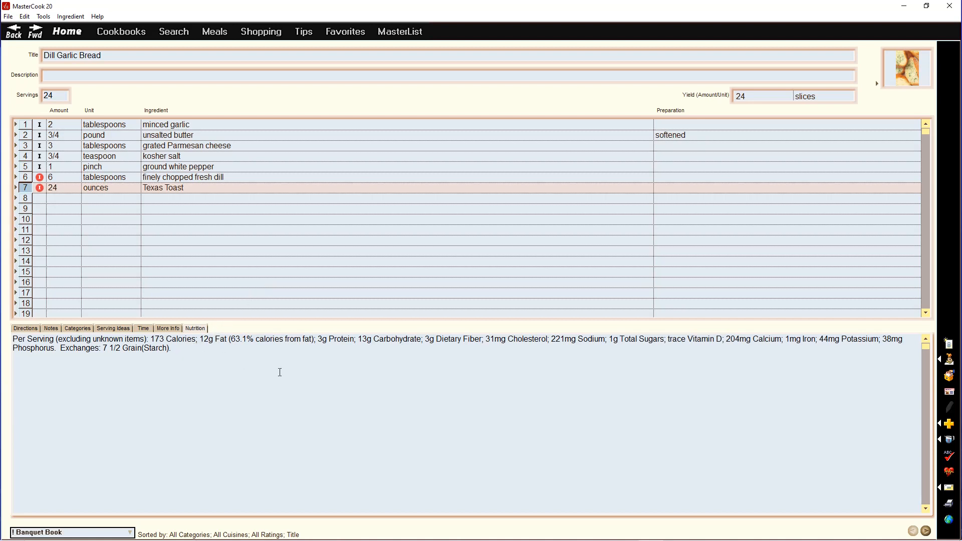
{"action": "mouse_move", "coordinate": [285, 374]}
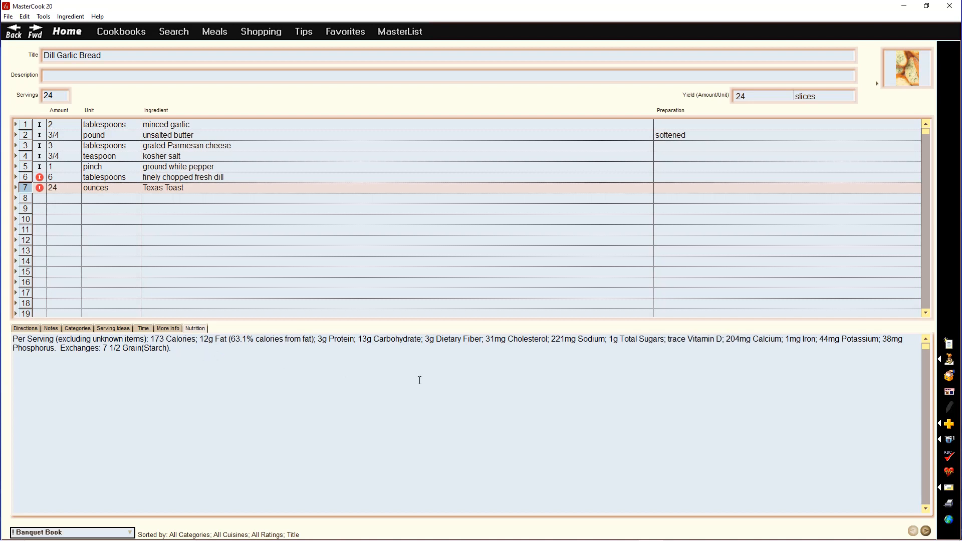
{"action": "mouse_move", "coordinate": [740, 429]}
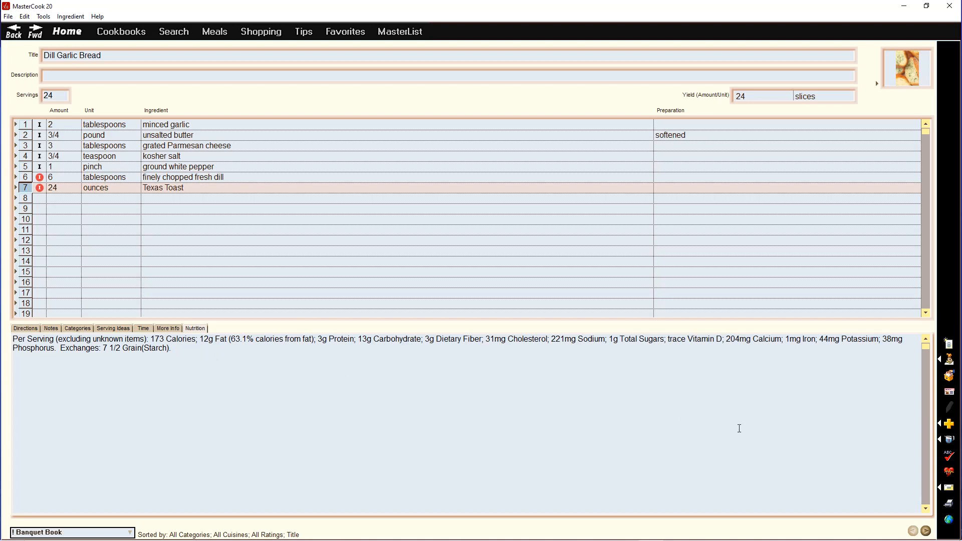
Open the detailed Nutrition per Serving breakdown confirming 173 calories.
{"action": "left_click", "coordinate": [194, 328]}
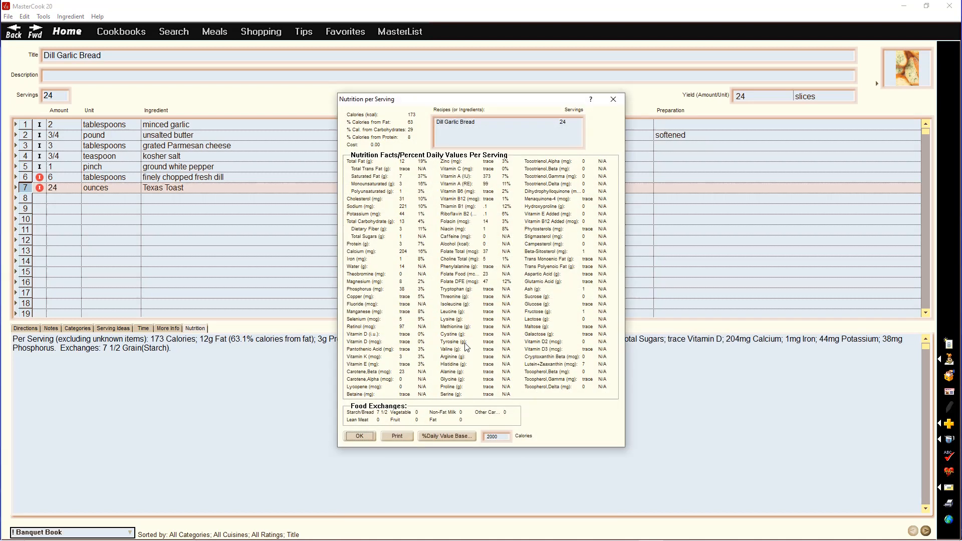
{"action": "mouse_move", "coordinate": [565, 424]}
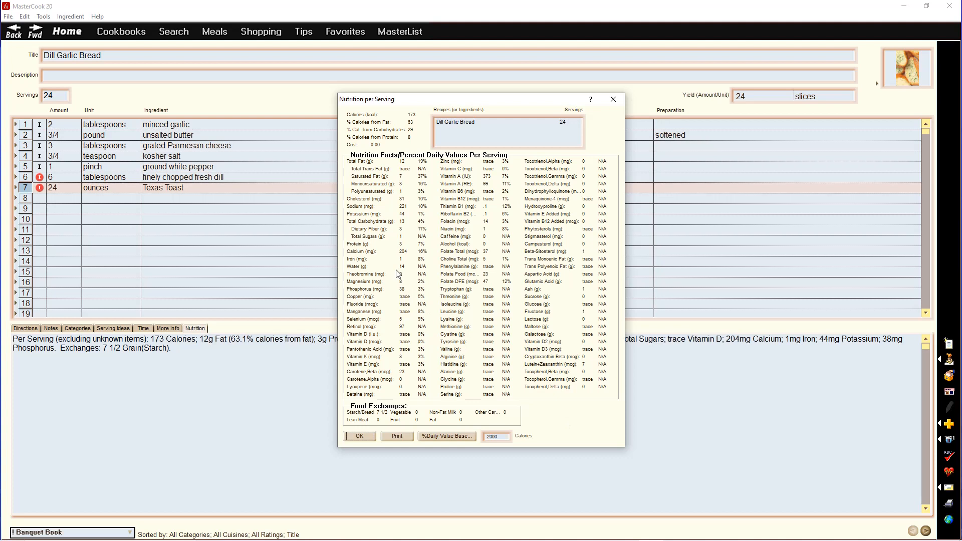
{"action": "mouse_move", "coordinate": [387, 297]}
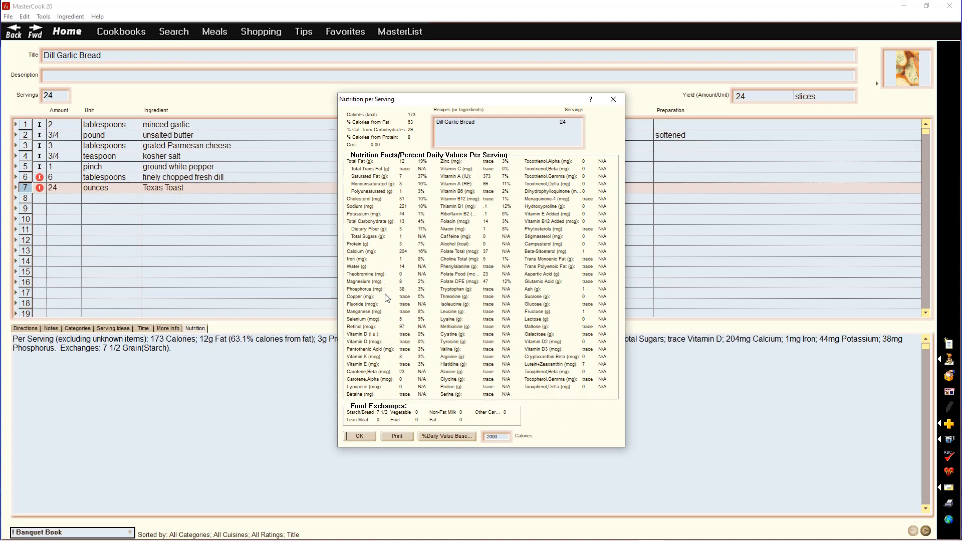